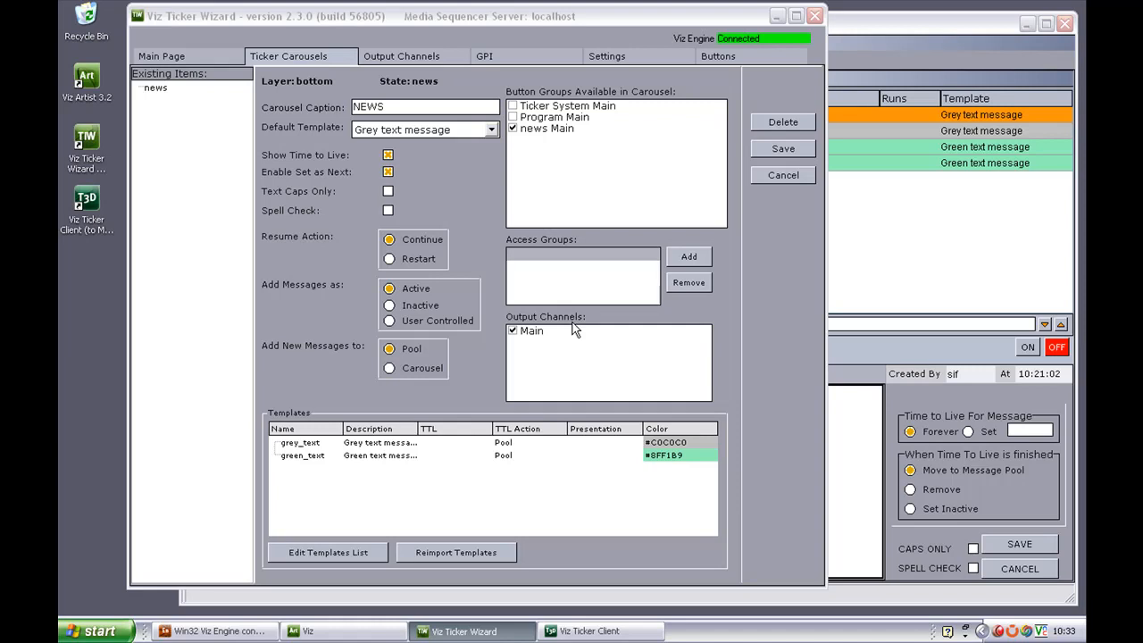
mouse_move(301, 411)
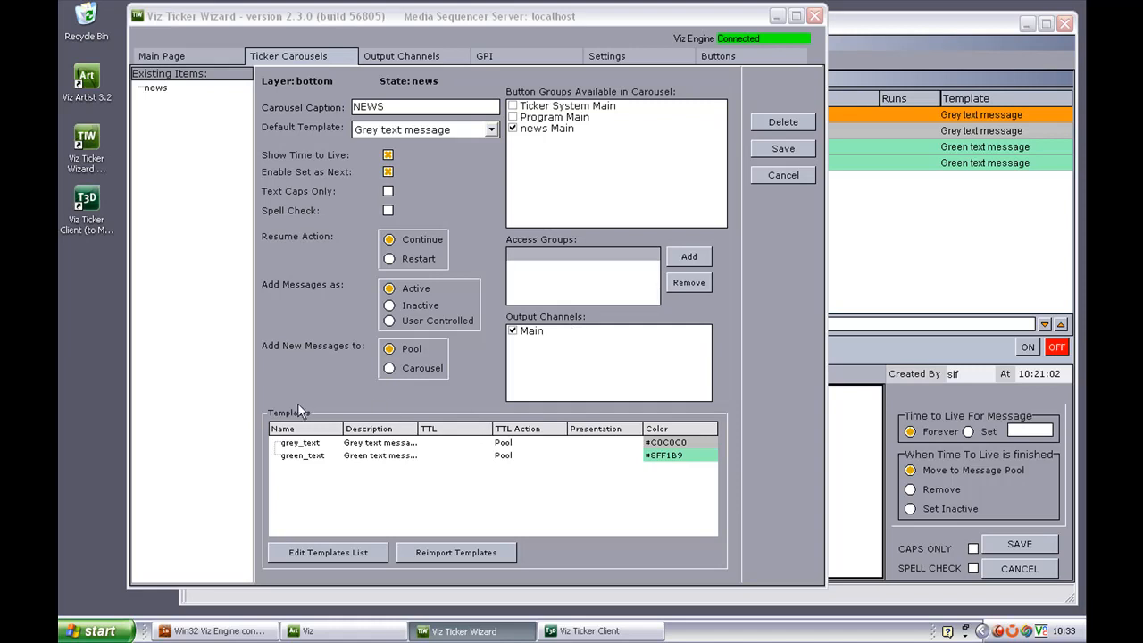
mouse_move(496, 407)
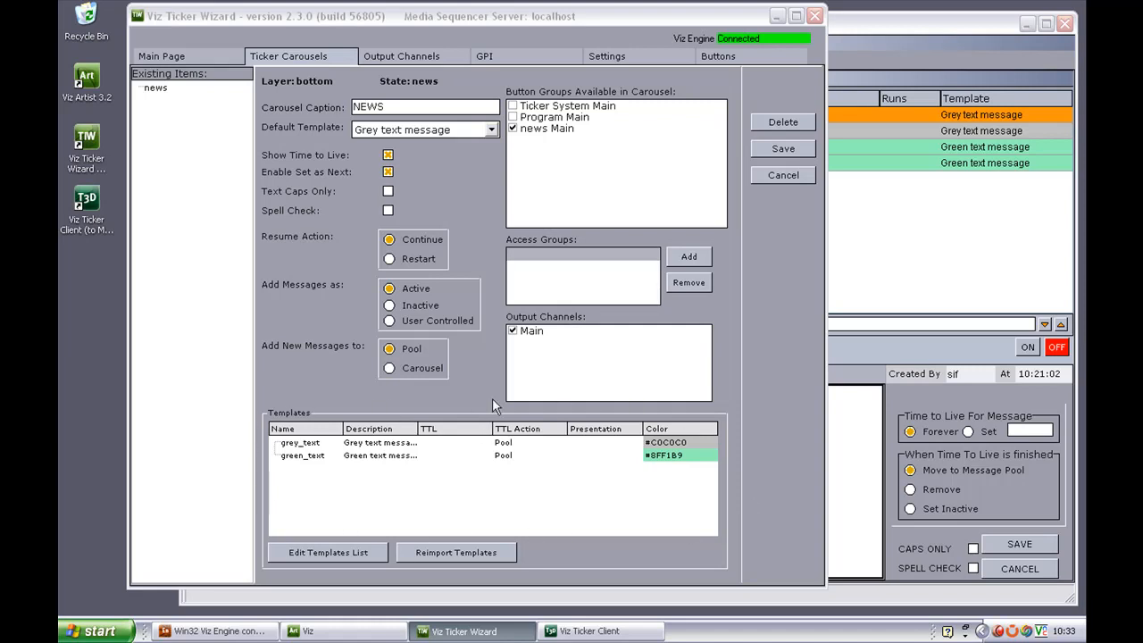
mouse_move(412, 500)
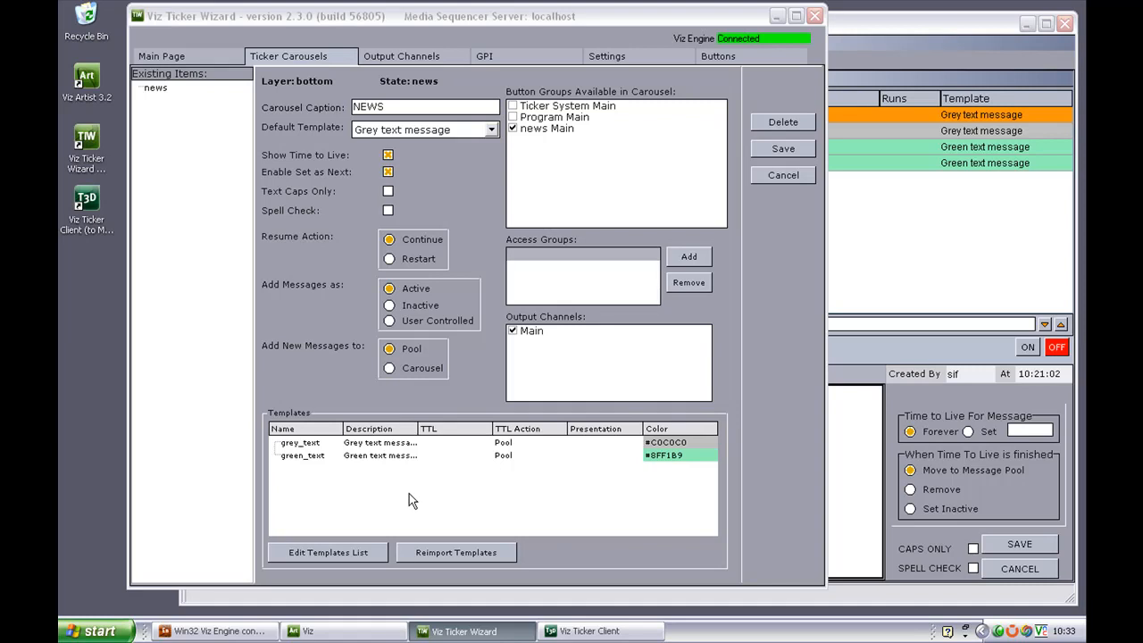
mouse_move(346, 561)
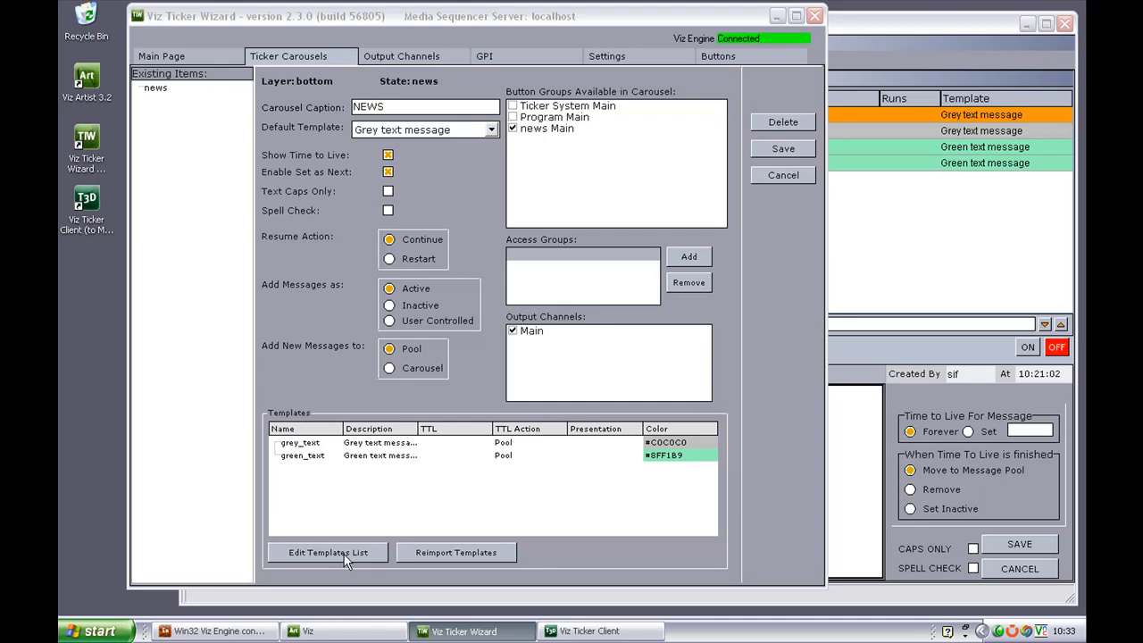
Step: Open the Add Scrolling Templates list for the news carousel, with grey_text and green_text selected
click(327, 552)
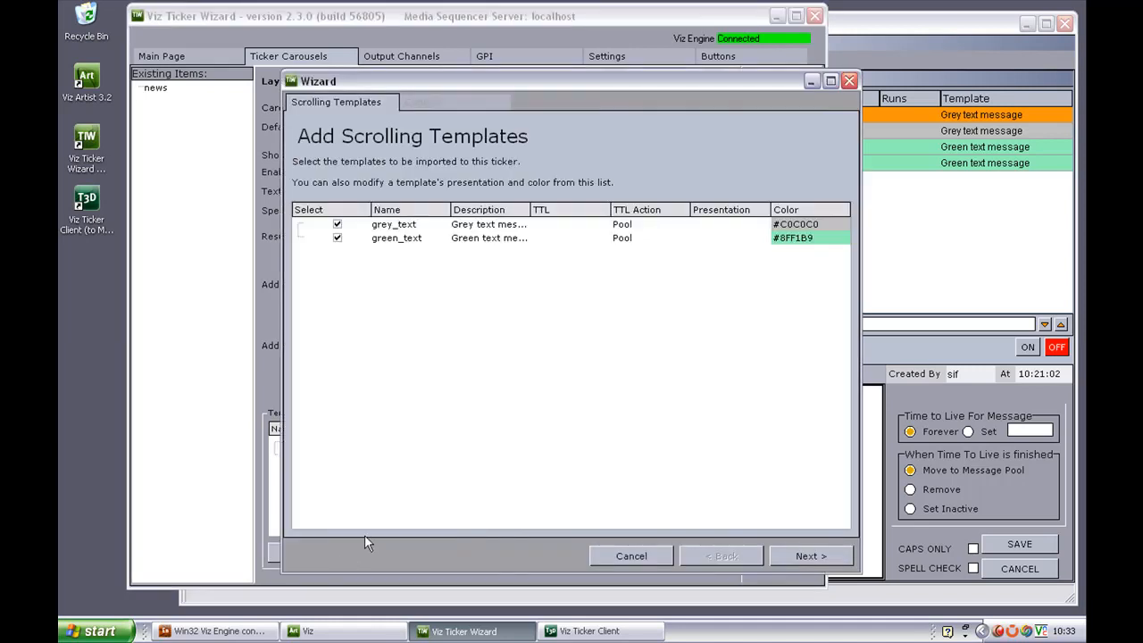
mouse_move(404, 250)
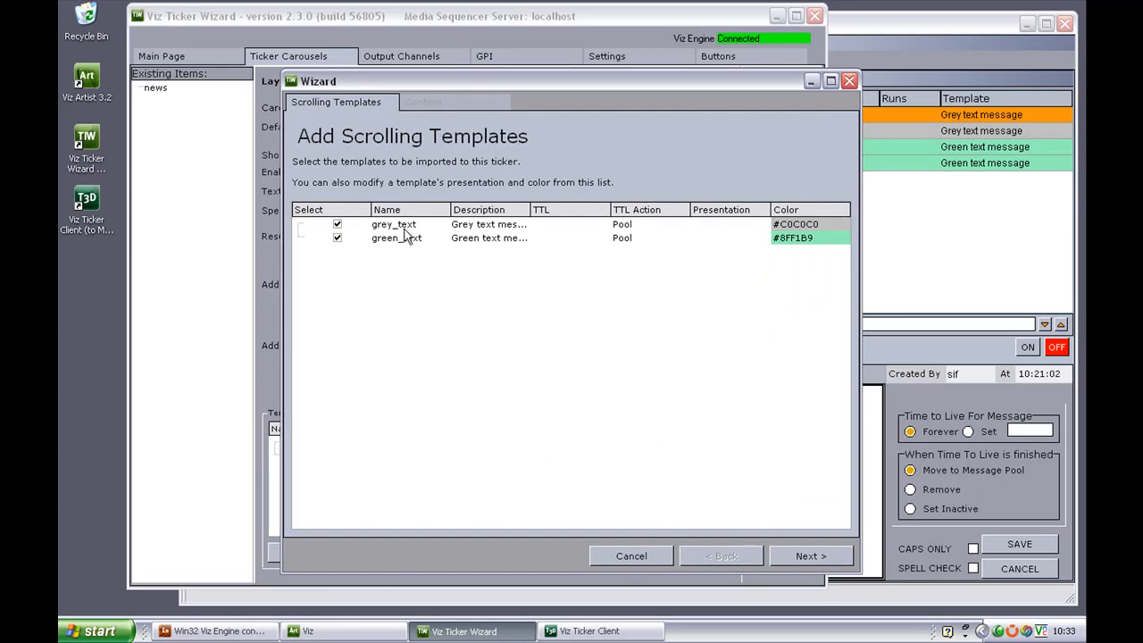
mouse_move(473, 219)
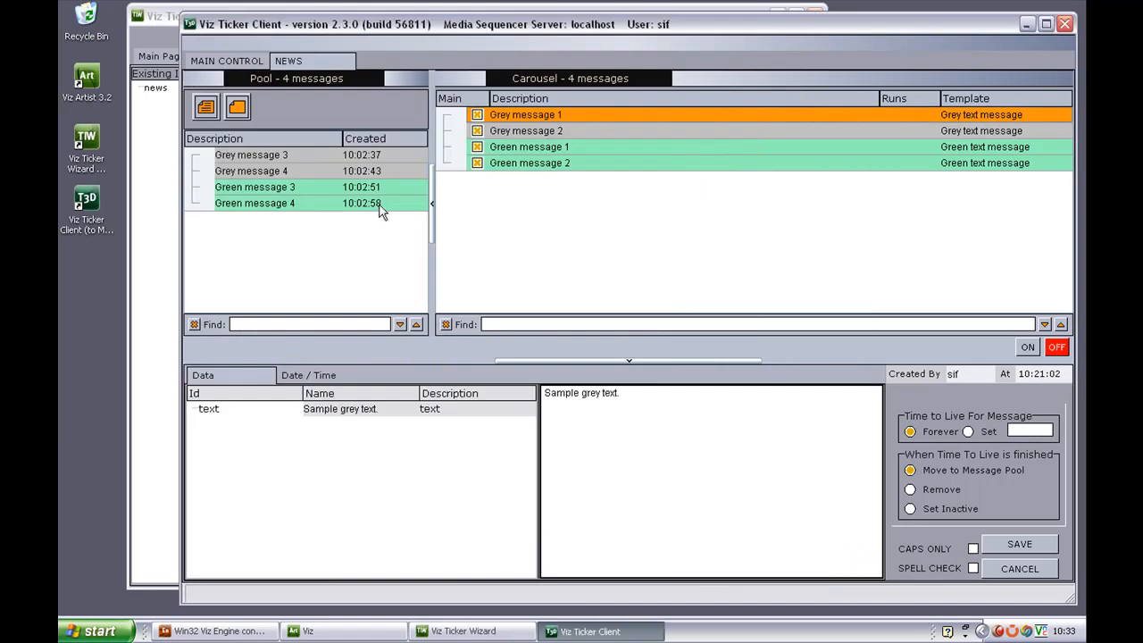
mouse_move(238, 107)
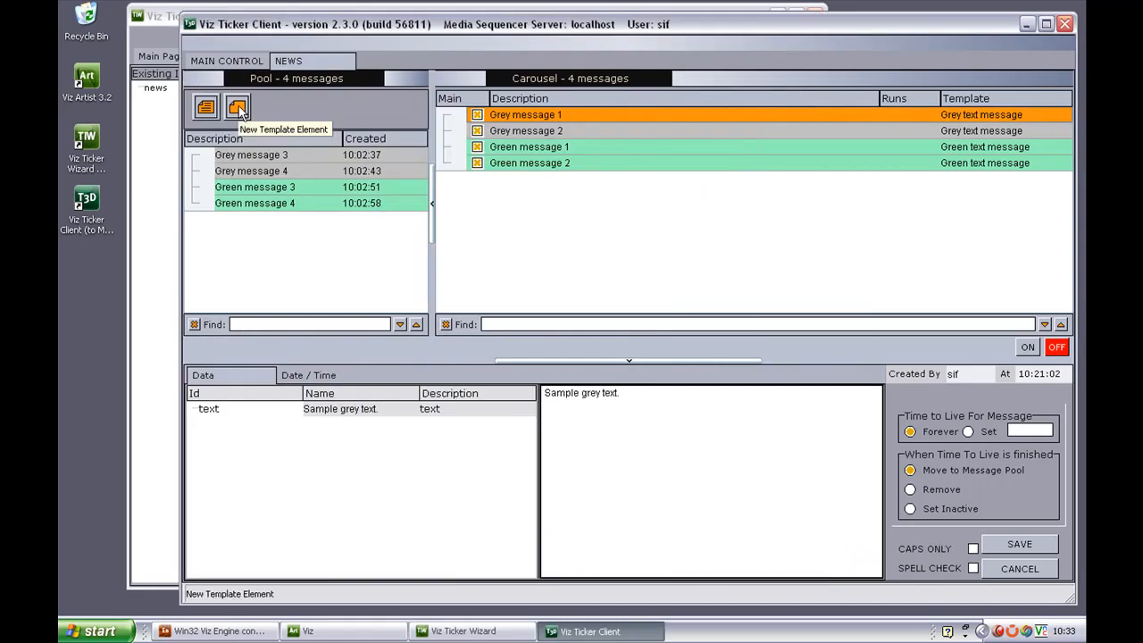
Step: View the NEWS tab's four pool and four carousel messages in grey and green
click(237, 107)
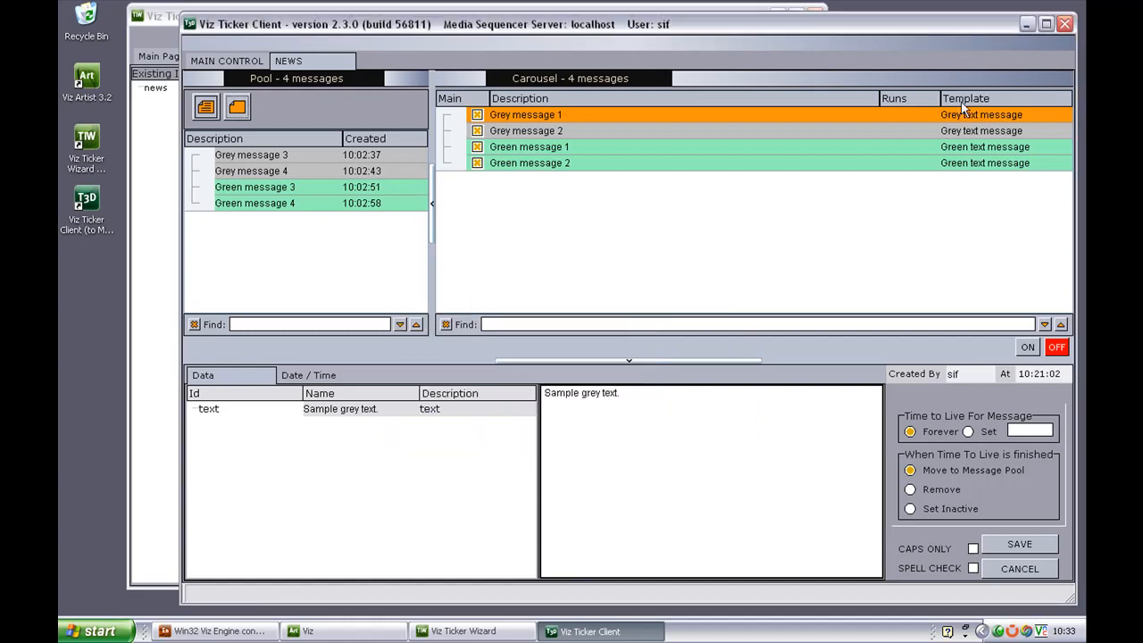
mouse_move(973, 100)
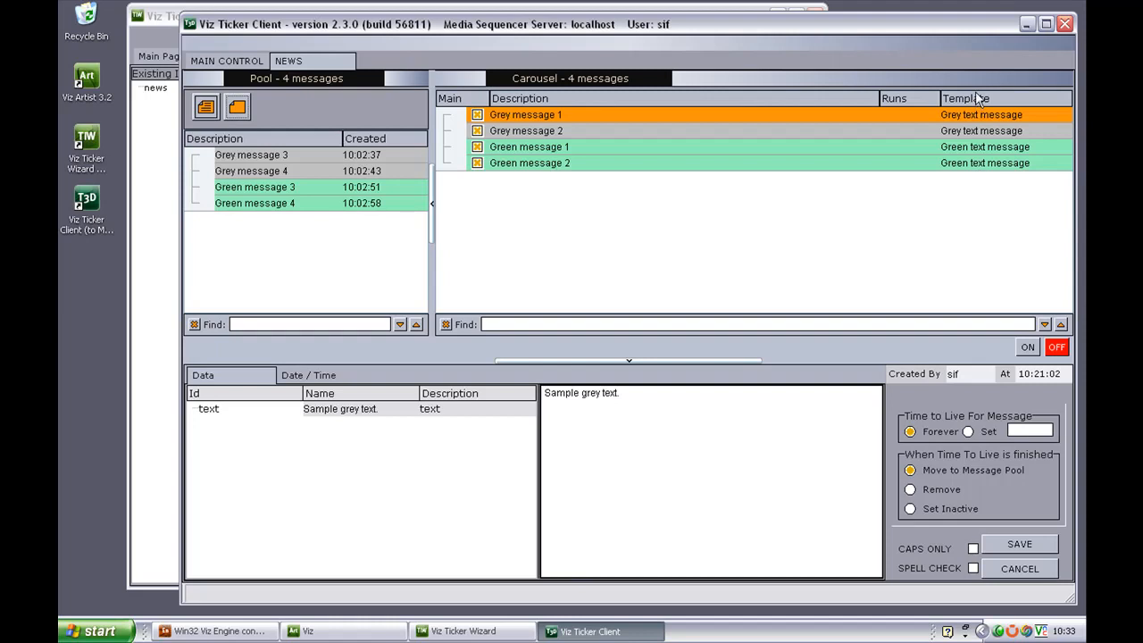
mouse_move(151, 283)
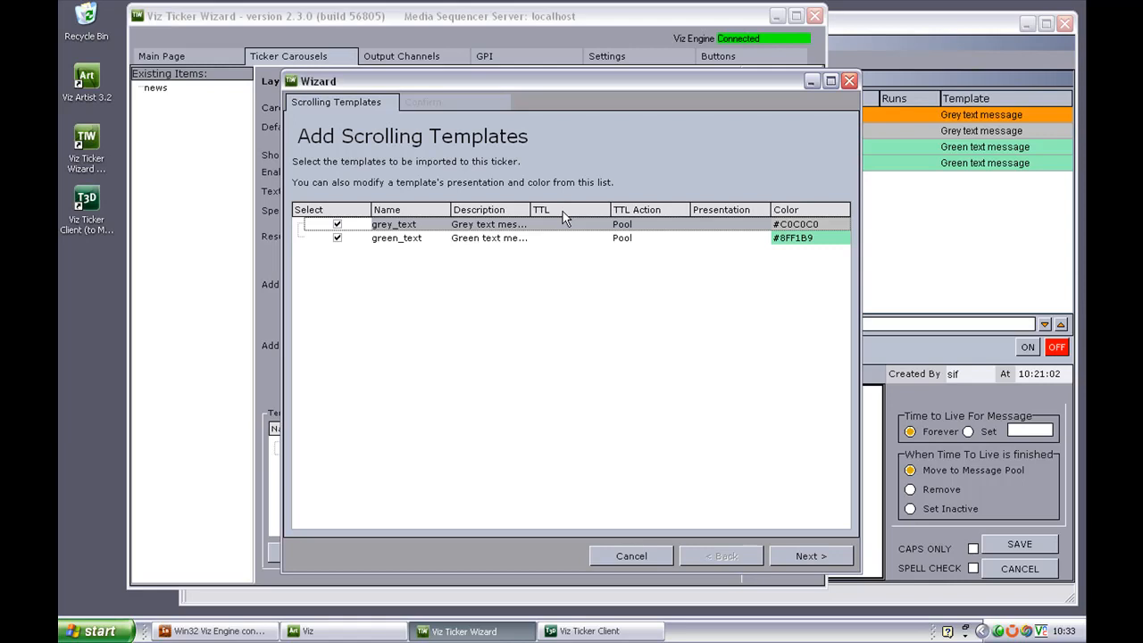
mouse_move(661, 215)
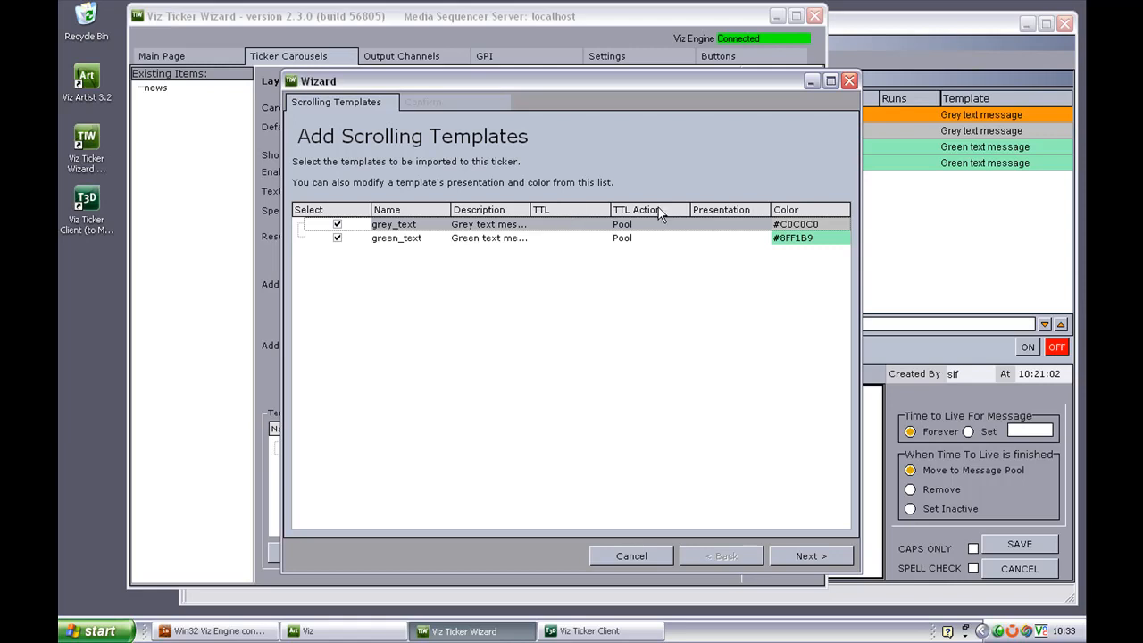
Step: Review grey_text's TTL Action choices (Pool, Inactive, Remove) and keep it as Pool
click(683, 224)
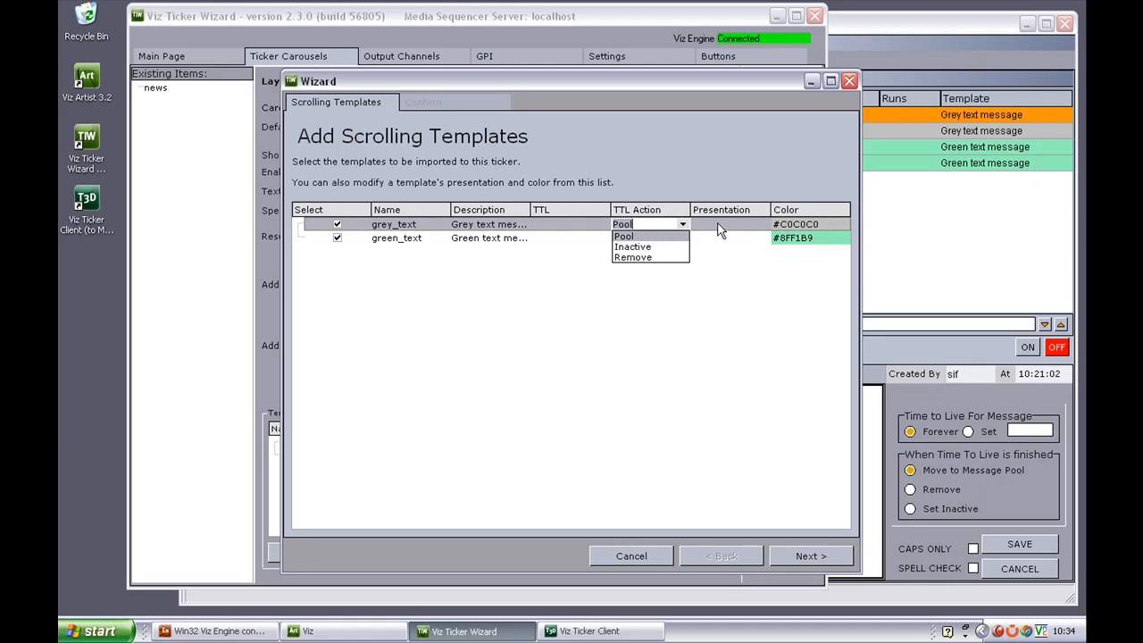
click(622, 235)
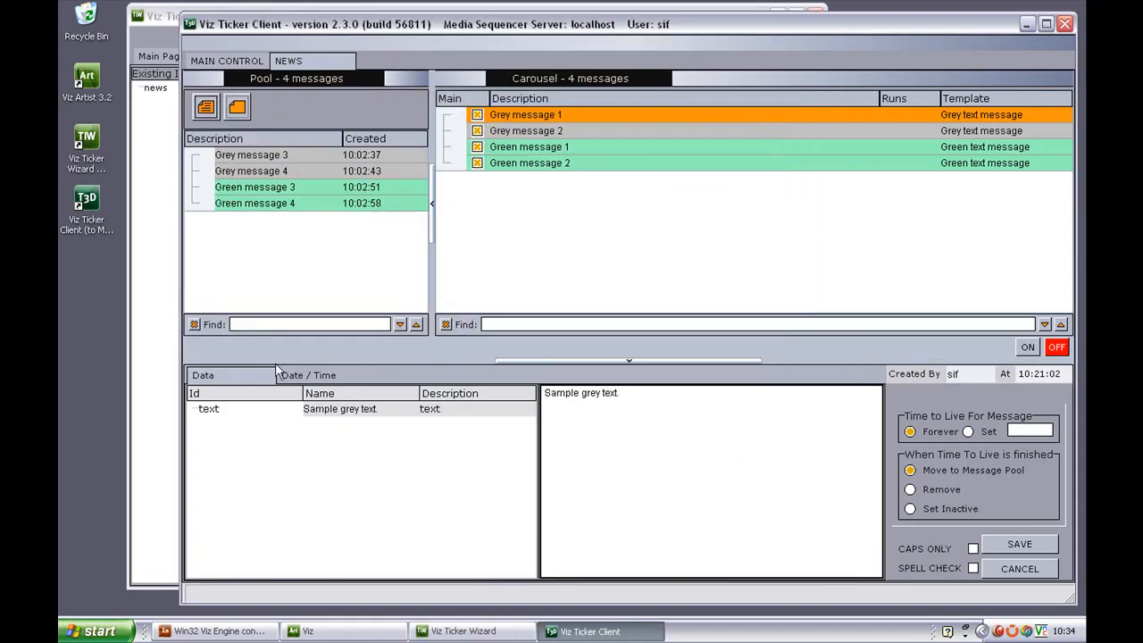
mouse_move(253, 386)
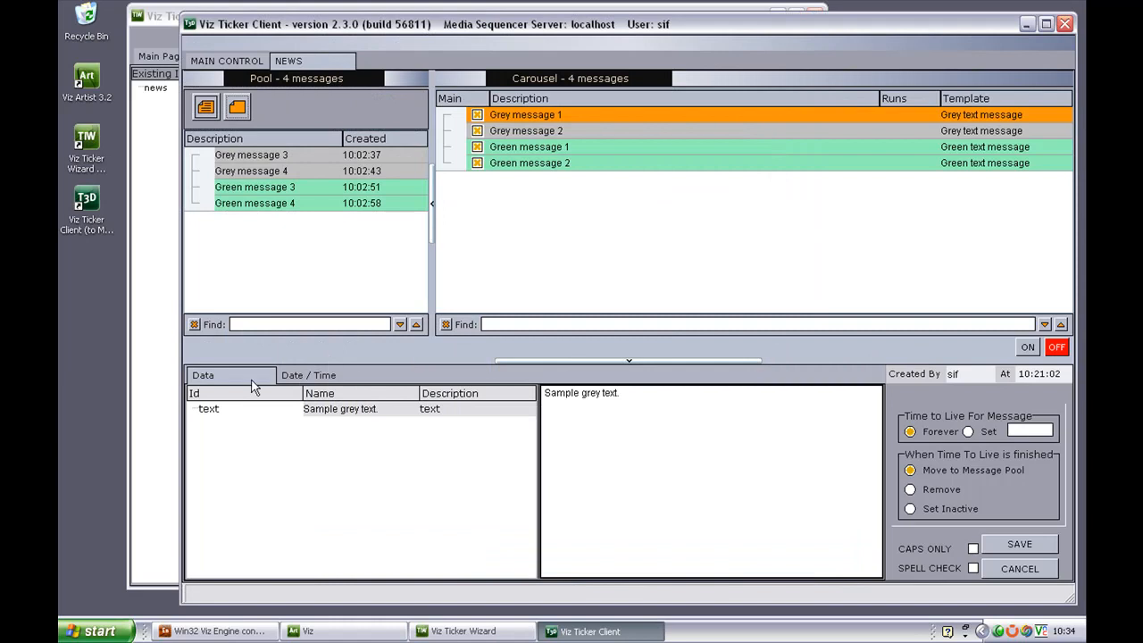
mouse_move(233, 382)
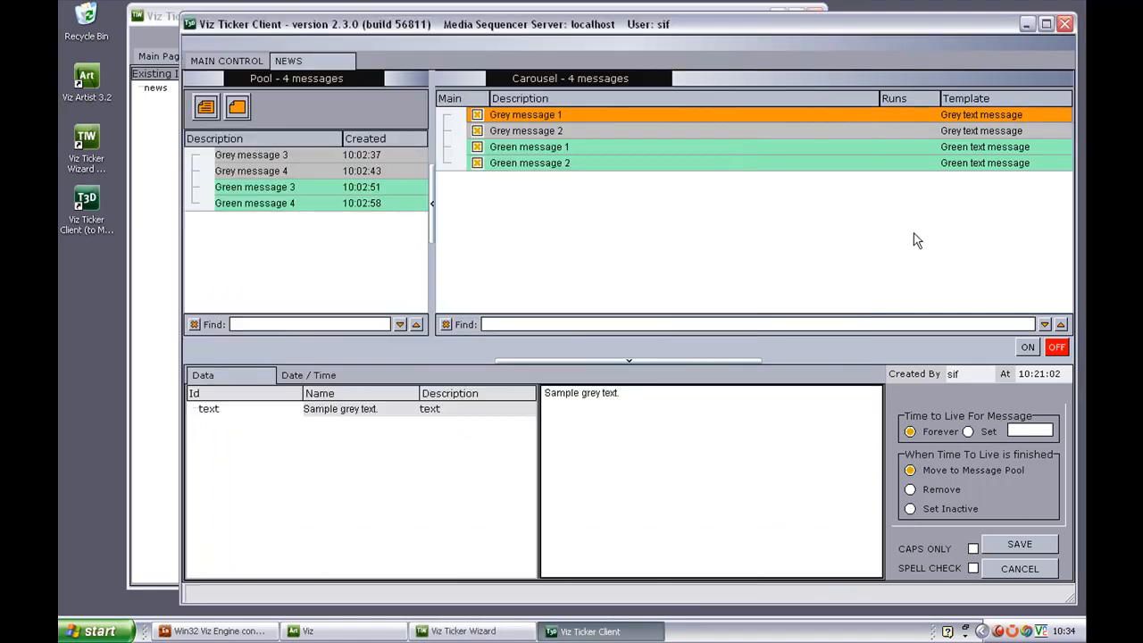
mouse_move(589, 141)
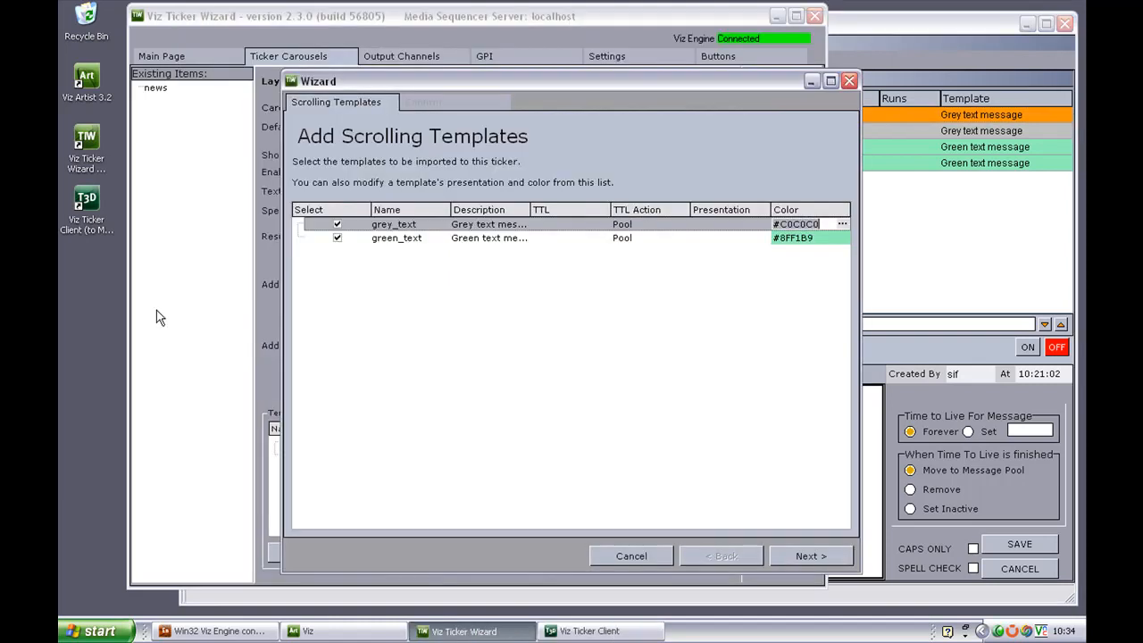
mouse_move(438, 316)
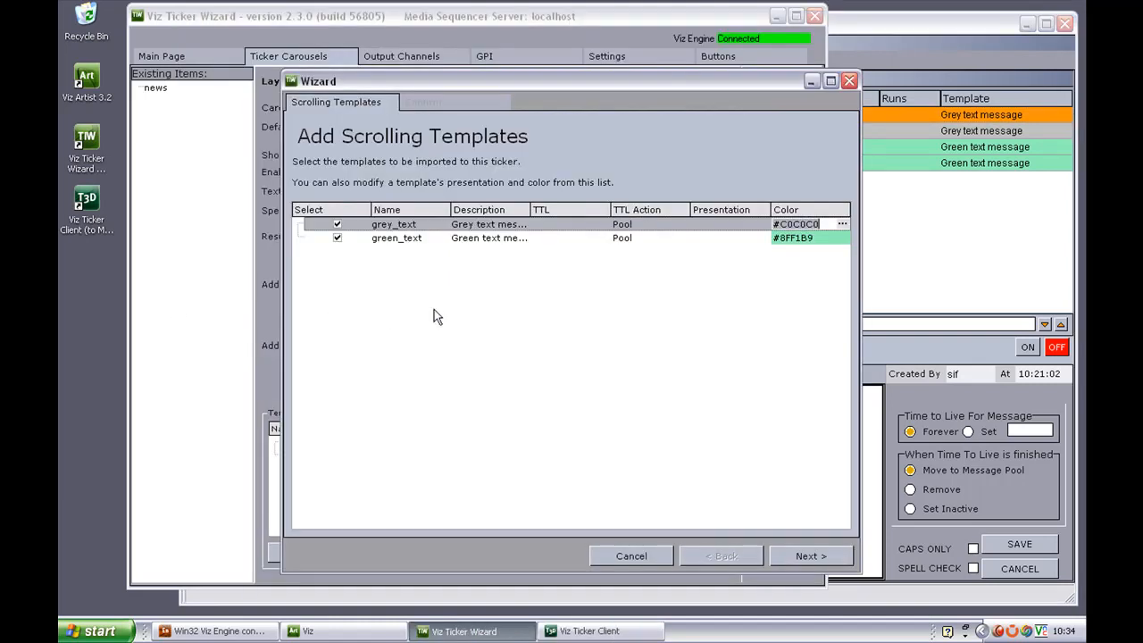